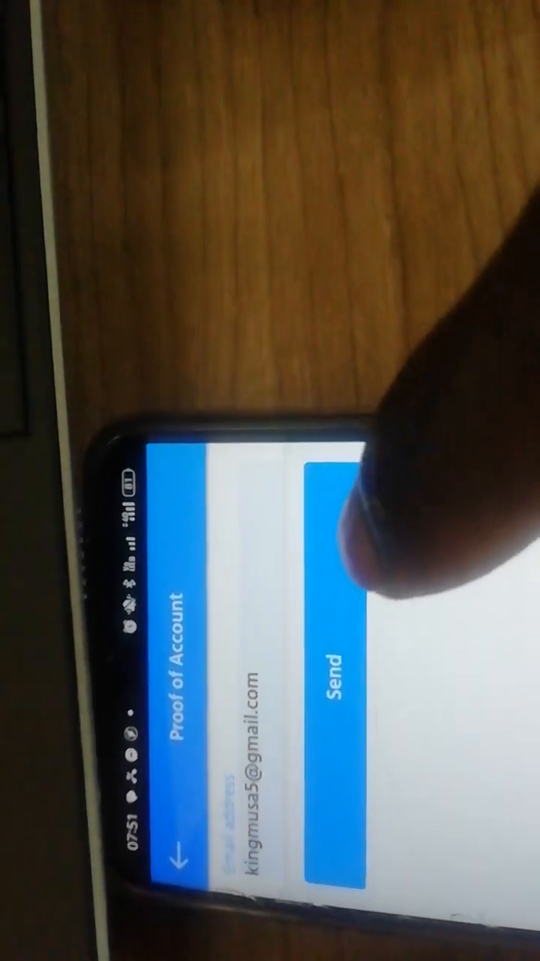
- Send the proof of account letter to the email address and confirm the 'sent successfully' message
{"action": "left_click", "coordinate": [332, 683]}
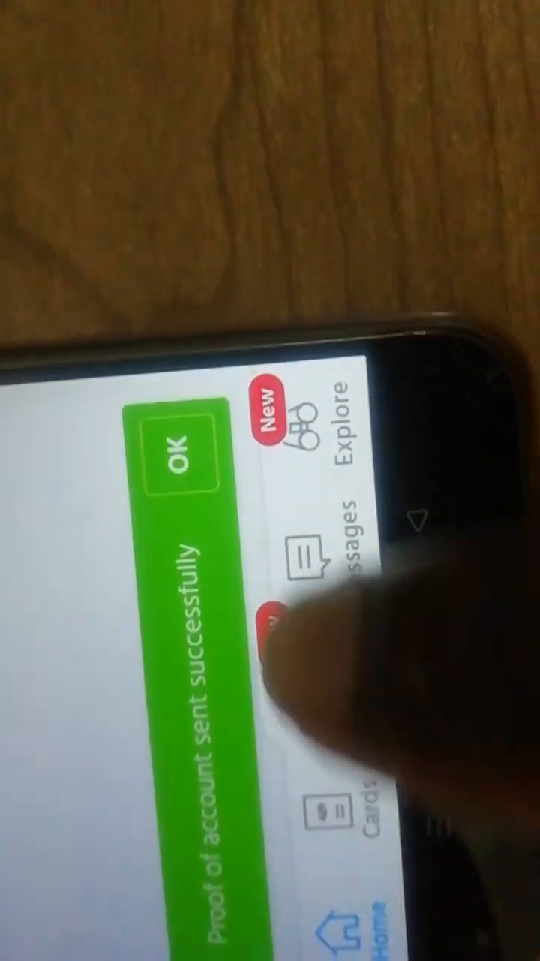
{"action": "left_click", "coordinate": [180, 466]}
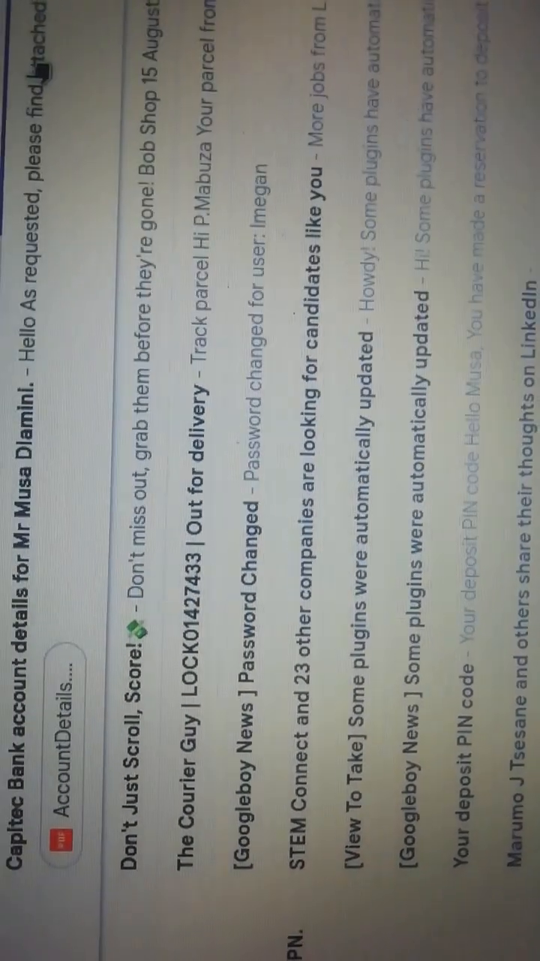
- Scroll the Gmail inbox to reveal the Capitec Bank account details email with its attachment
{"action": "scroll", "scroll_direction": "down", "scroll_amount": 3}
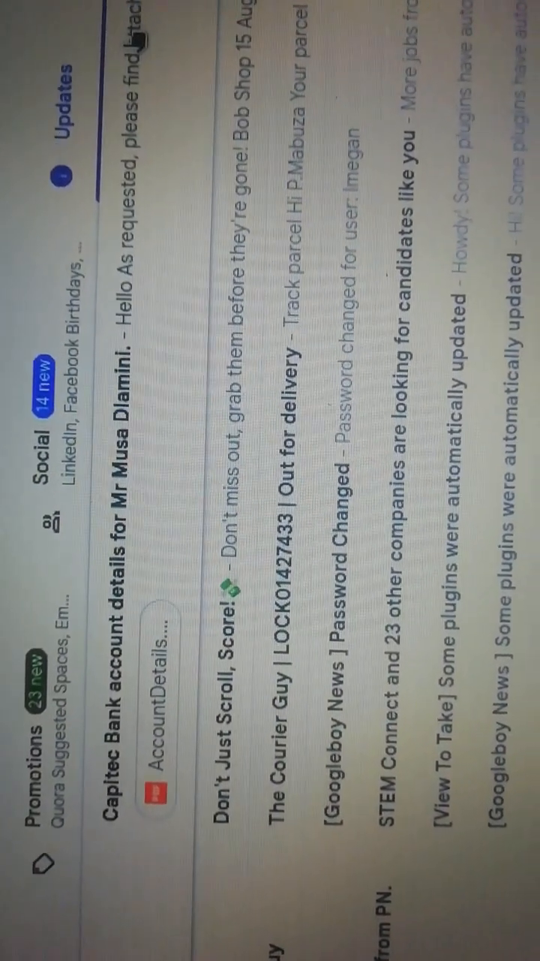
{"action": "scroll", "scroll_direction": "down", "scroll_amount": 3}
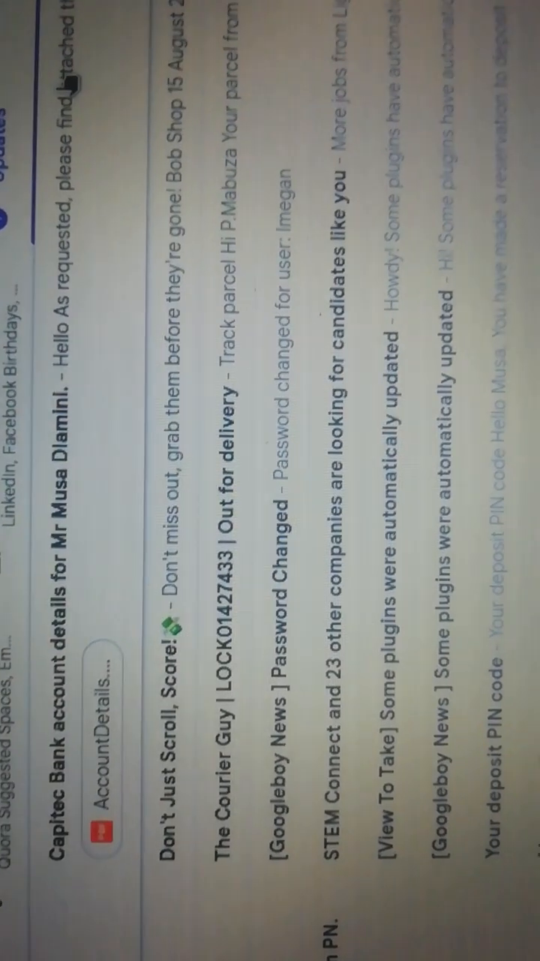